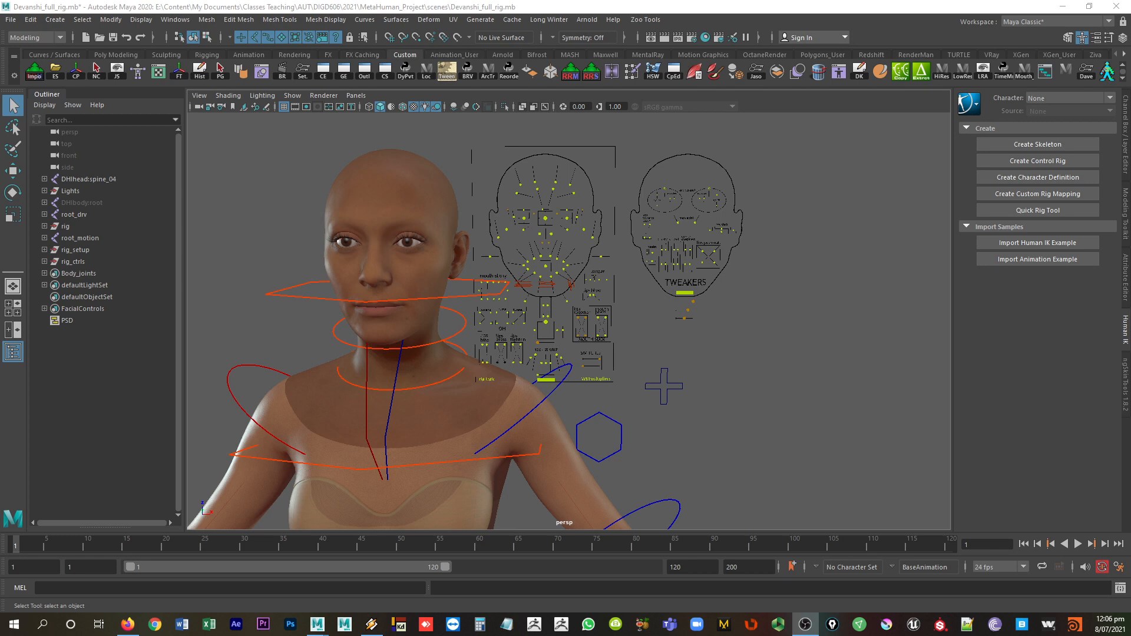
Reference the MetaHuman_Label_Plane file into the rig scene via File > Create Reference.
scroll("up", 3)
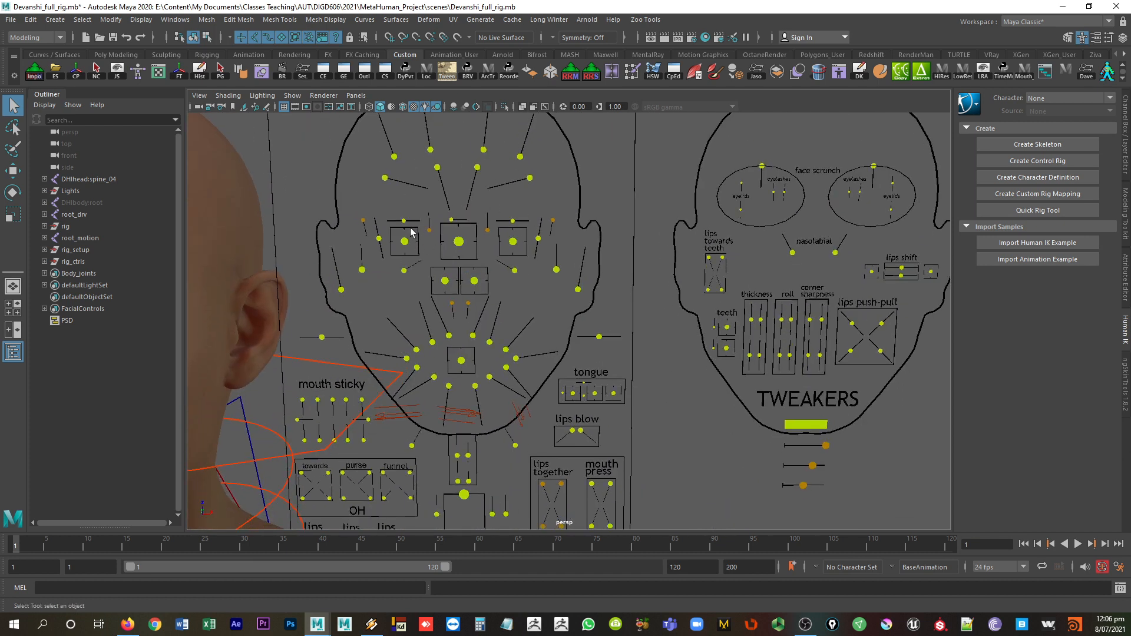
mouse_move(429, 237)
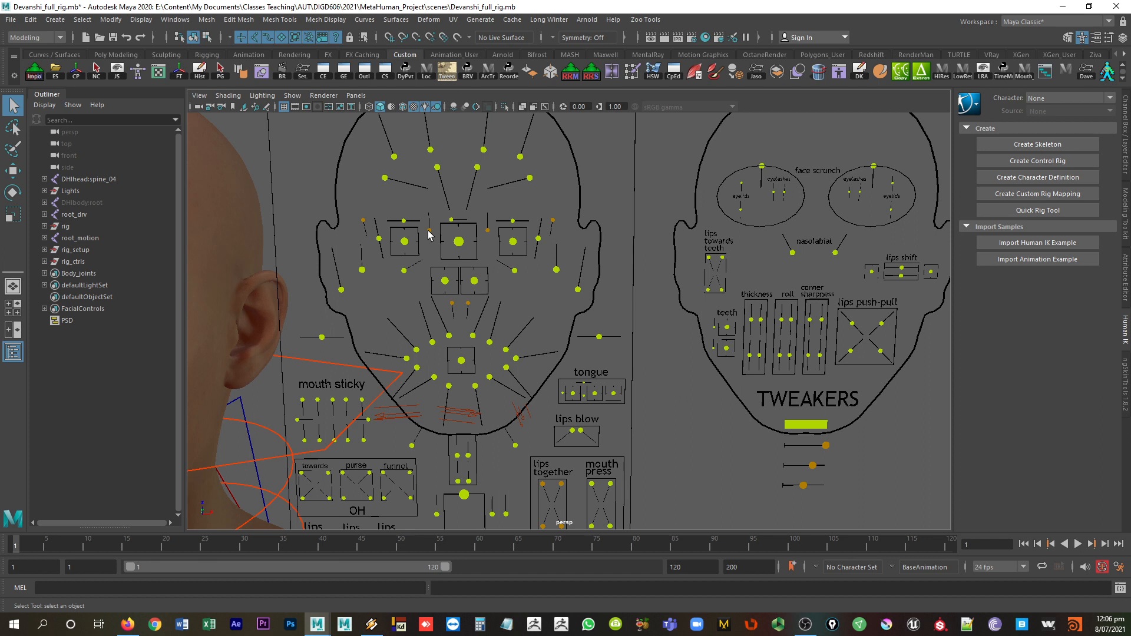
mouse_move(456, 279)
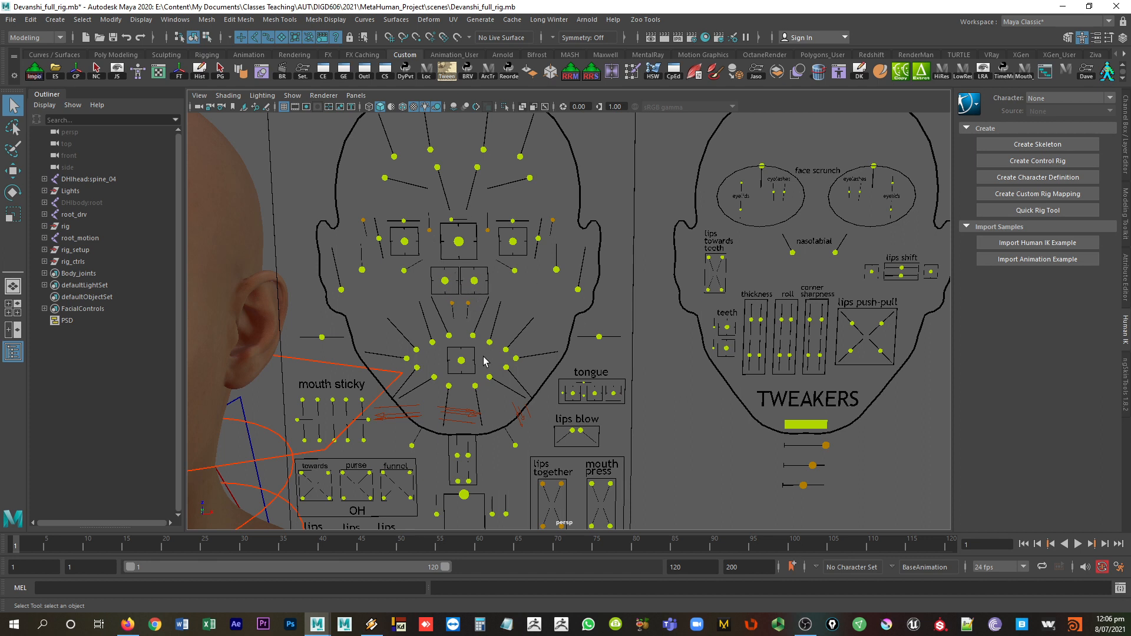
mouse_move(425, 282)
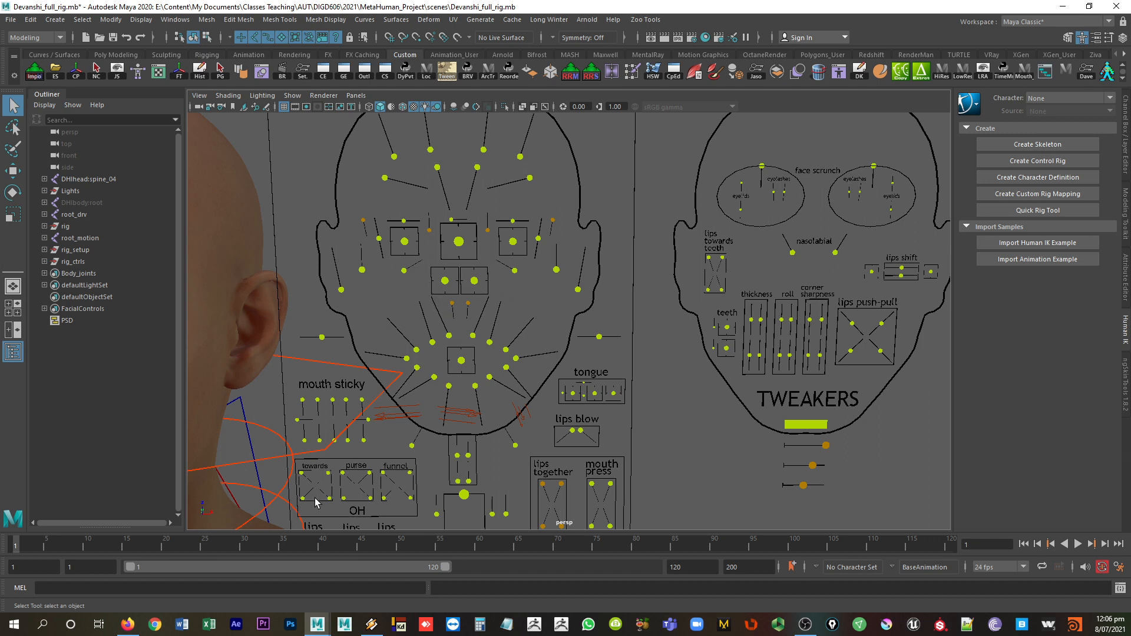
mouse_move(263, 603)
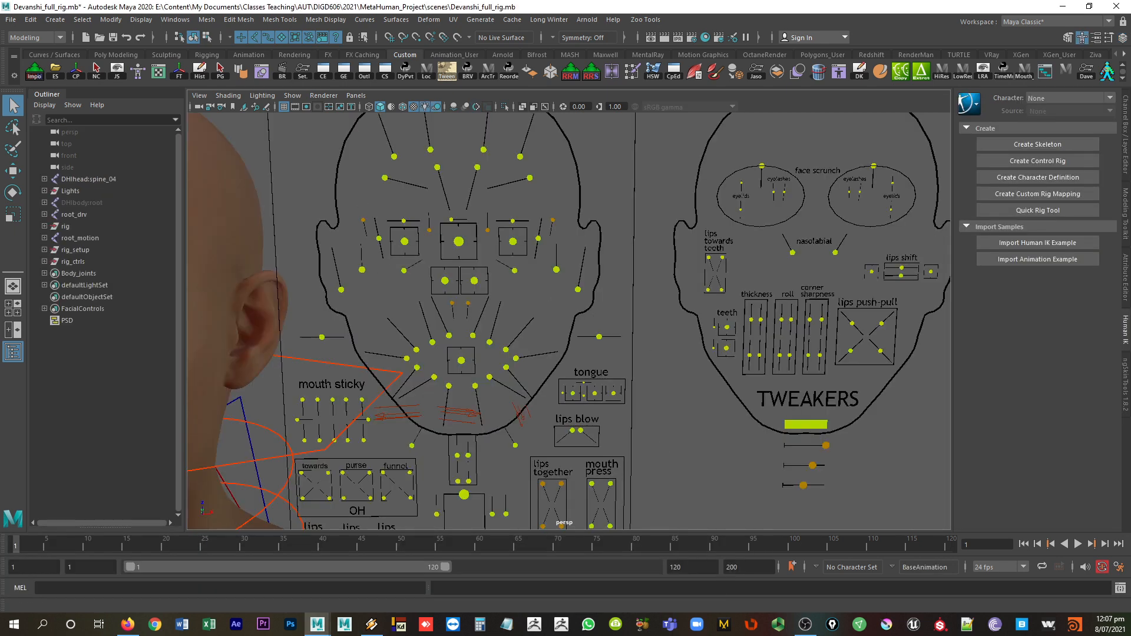
left_click(11, 20)
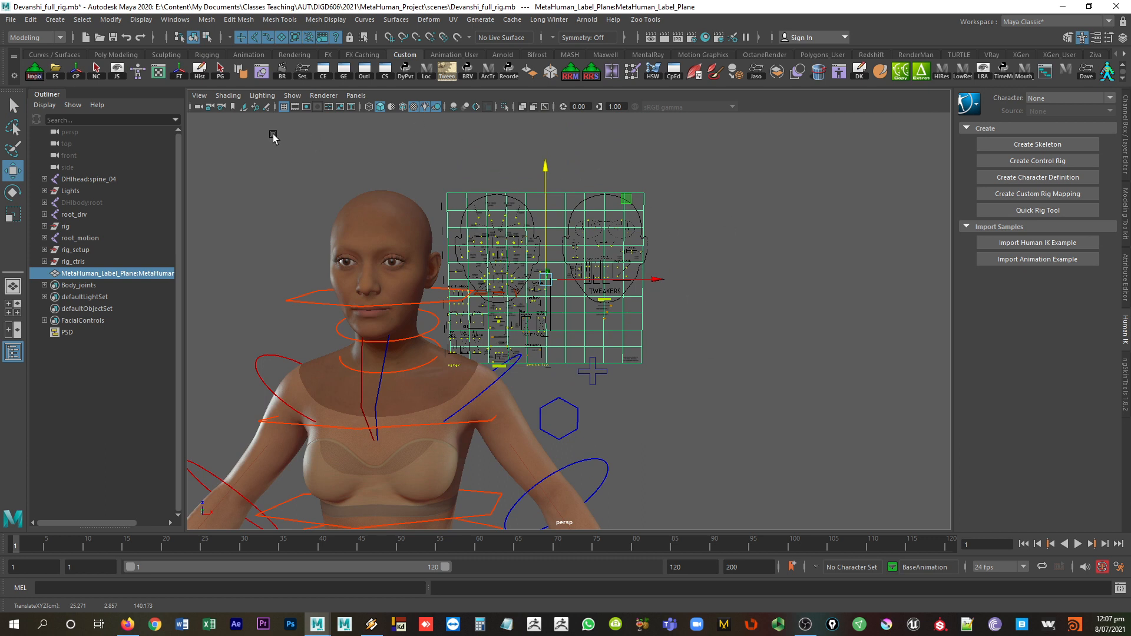
mouse_move(55, 20)
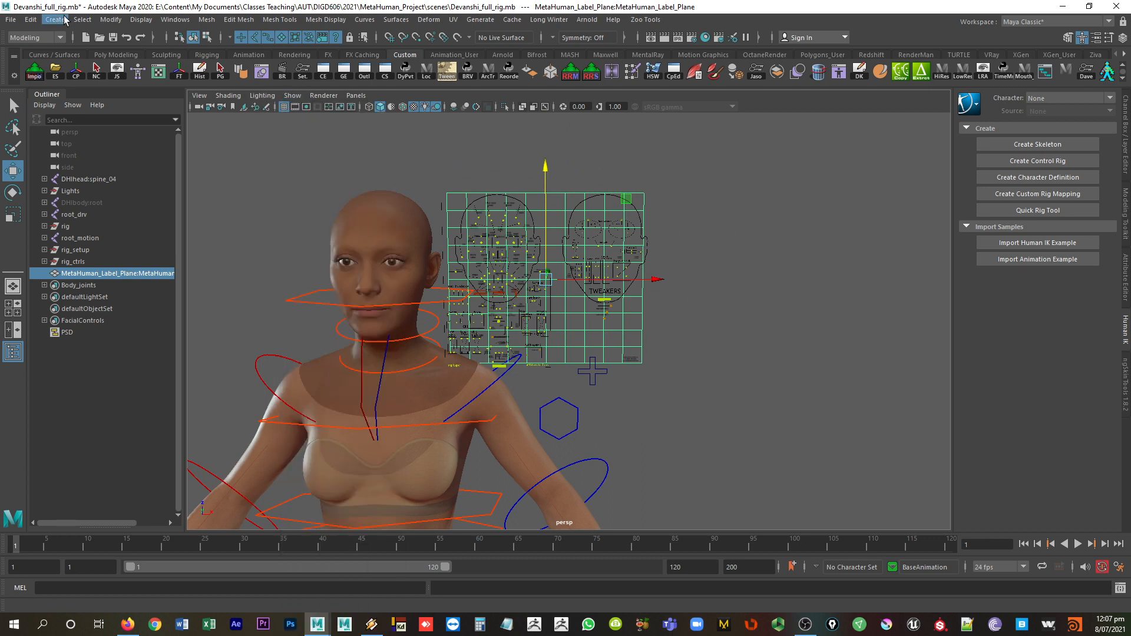
Line the label plane up over the facial GUI in the front view so blink and cheek raise sit beside their controls.
left_click(354, 95)
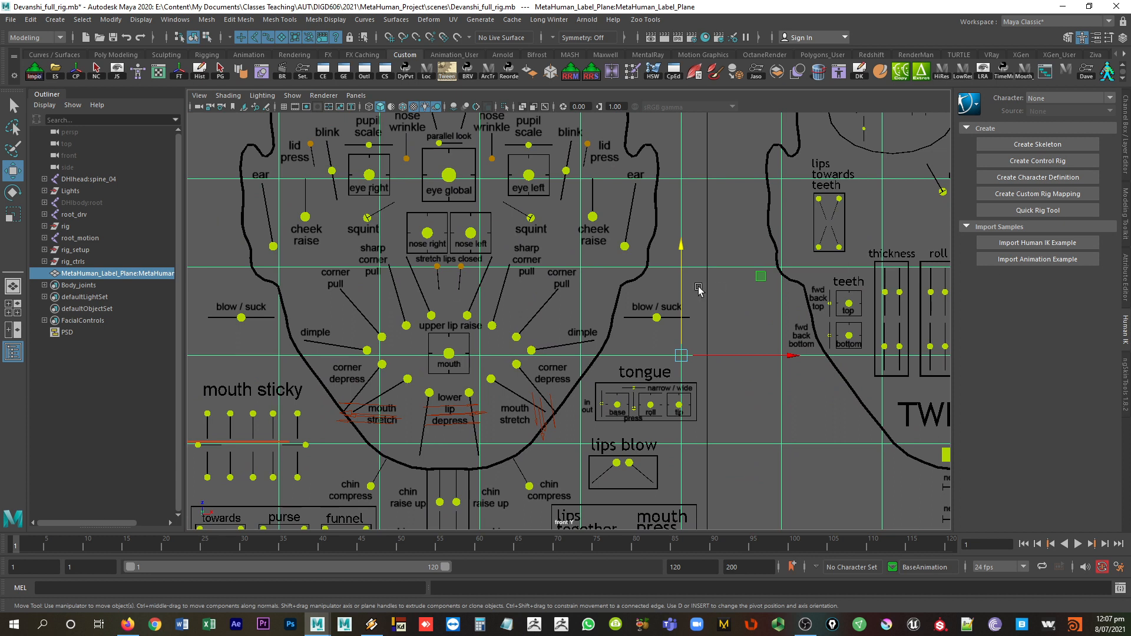
mouse_move(682, 285)
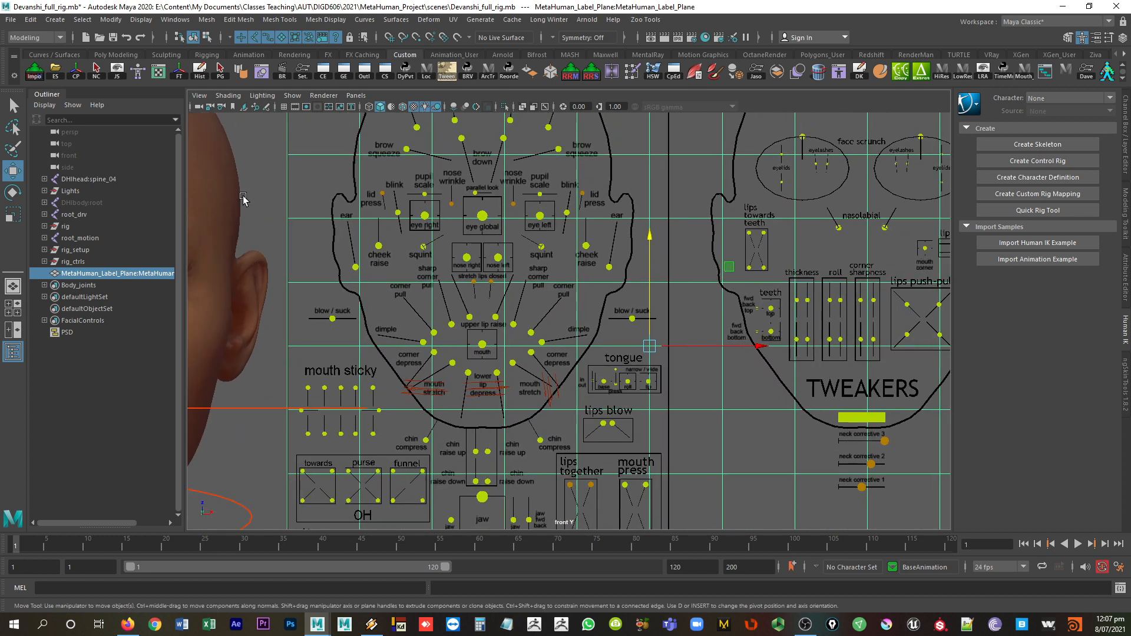
Enable Smooth Wireframe under Viewport 2.0 Anti-aliasing for cleaner control-board lines and labels.
left_click(323, 95)
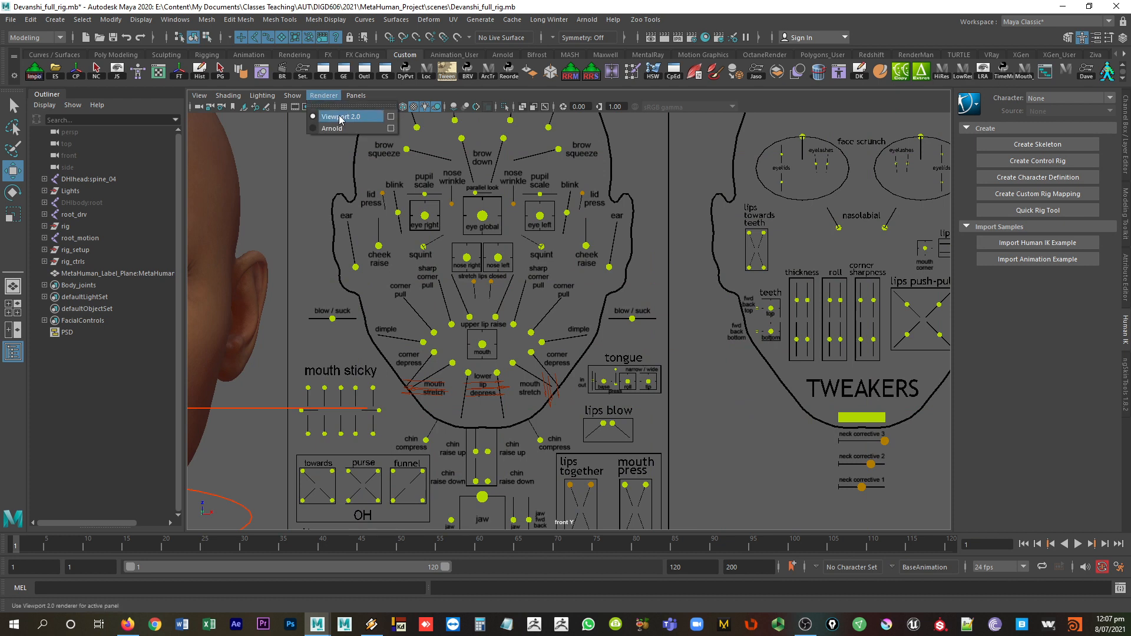
left_click(340, 116)
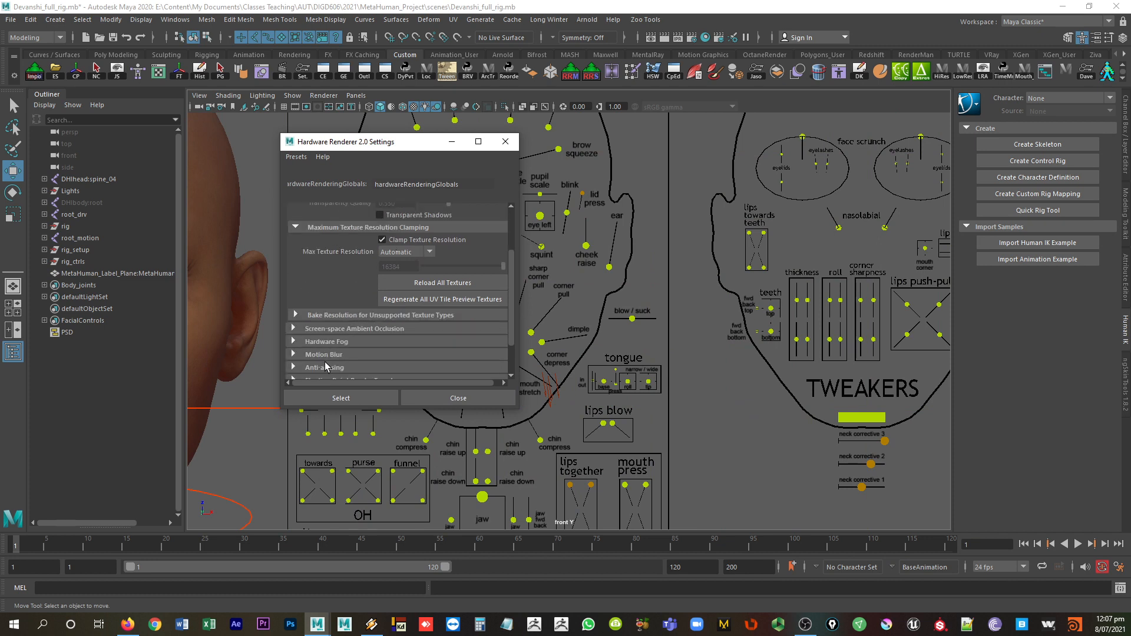
left_click(326, 367)
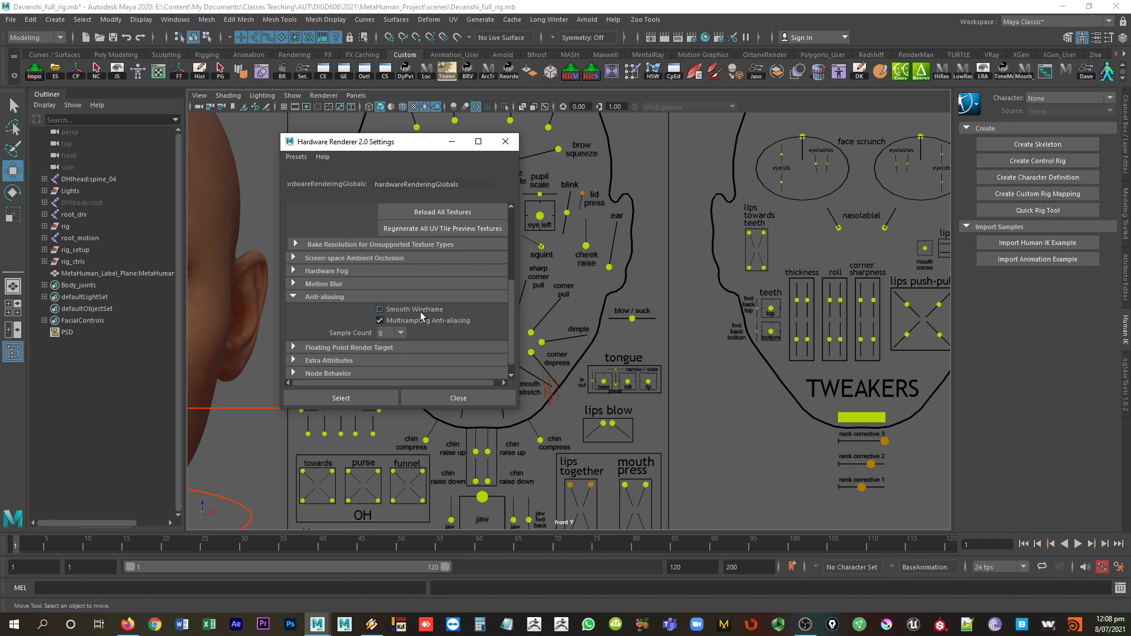
left_click(379, 309)
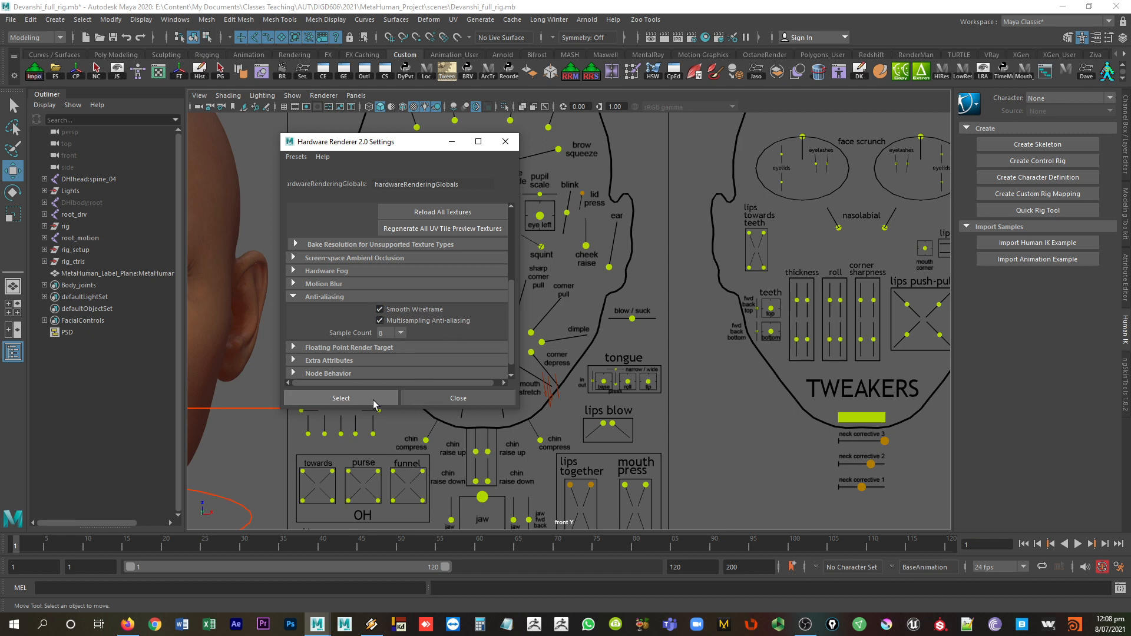
left_click(457, 397)
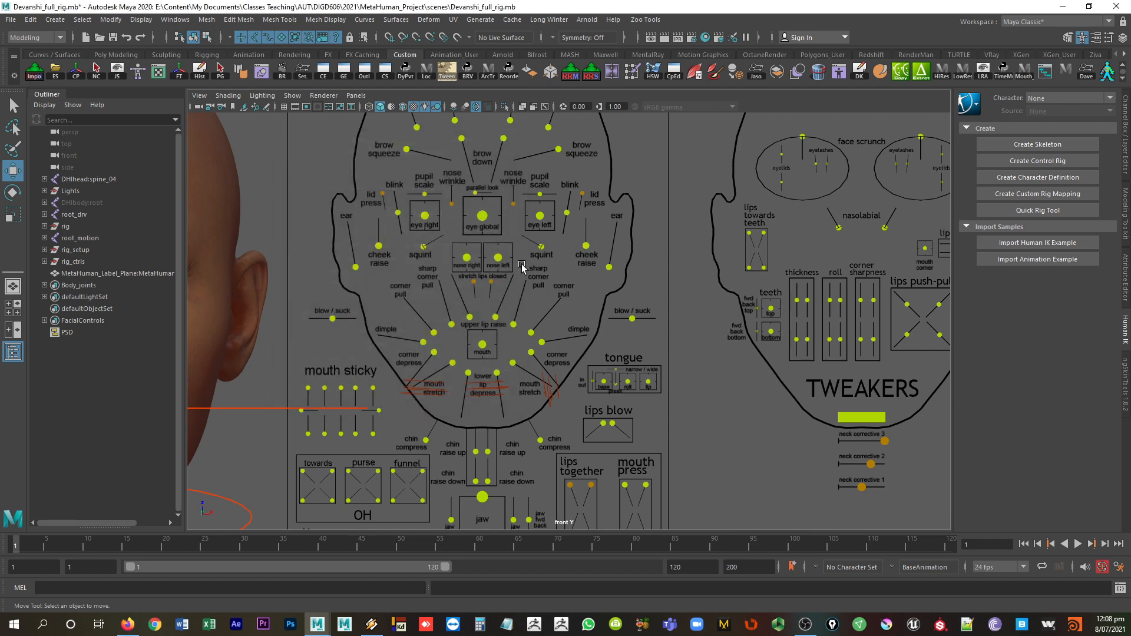
mouse_move(509, 259)
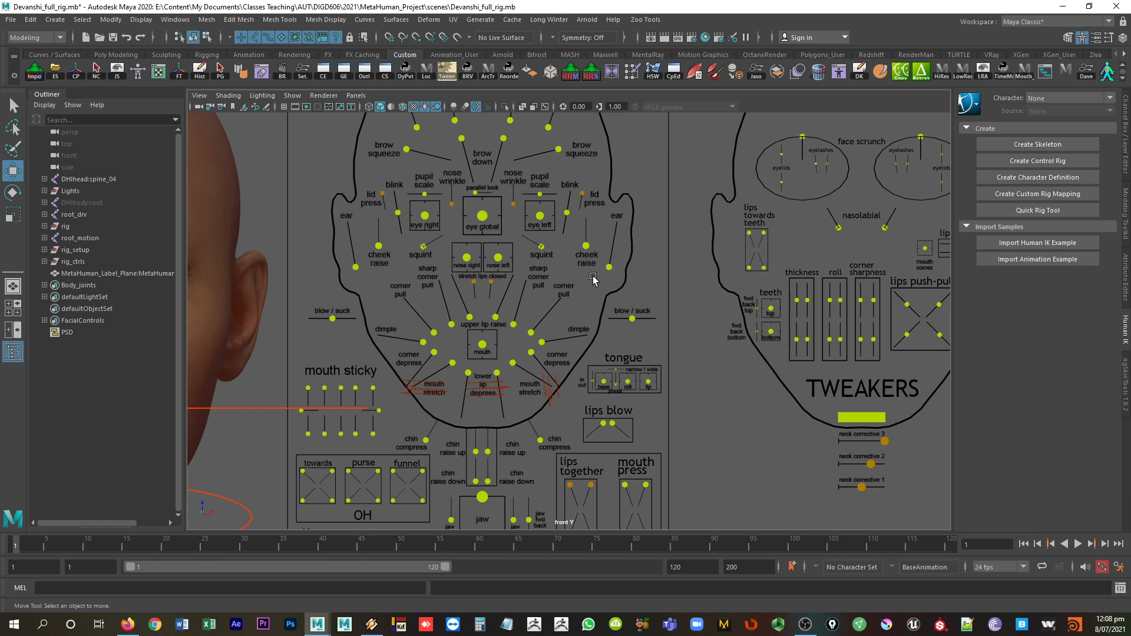
mouse_move(555, 295)
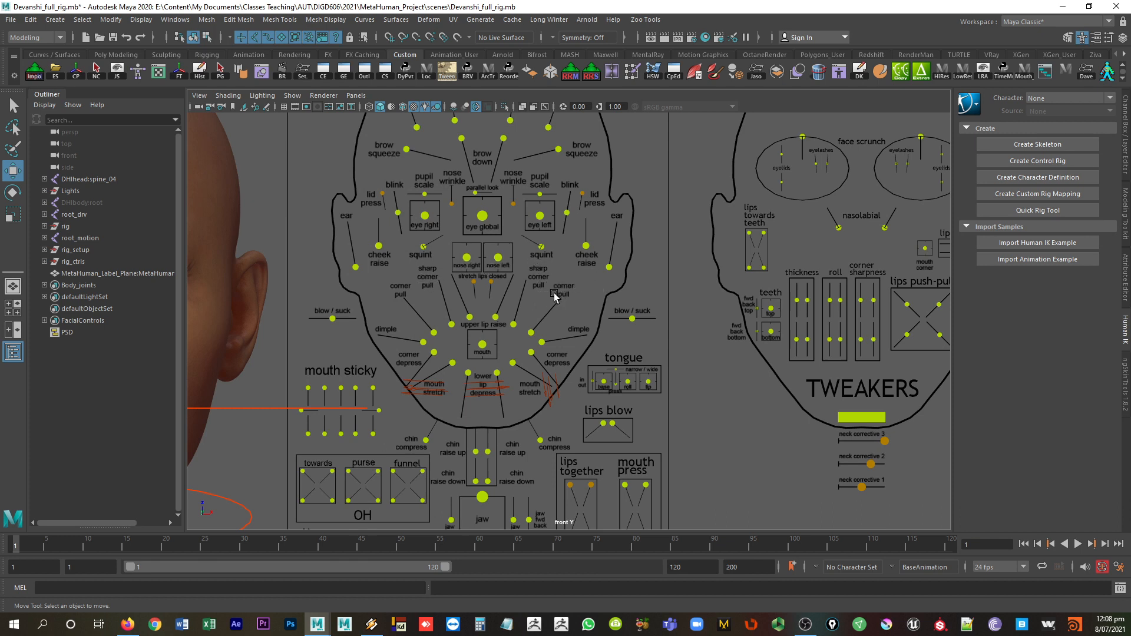
mouse_move(538, 297)
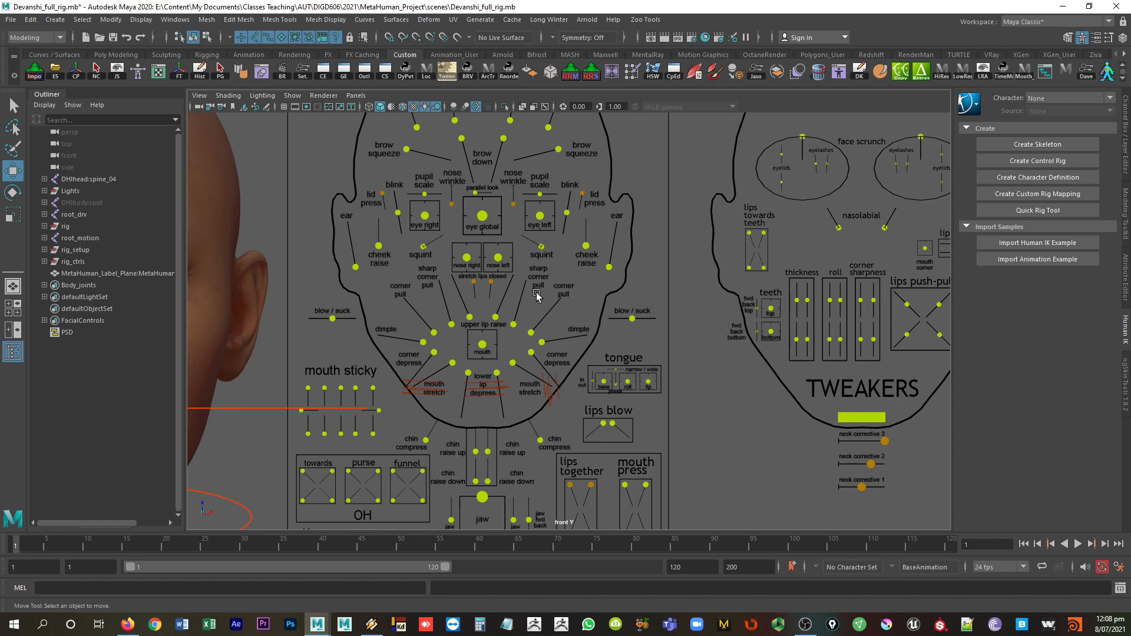
mouse_move(525, 281)
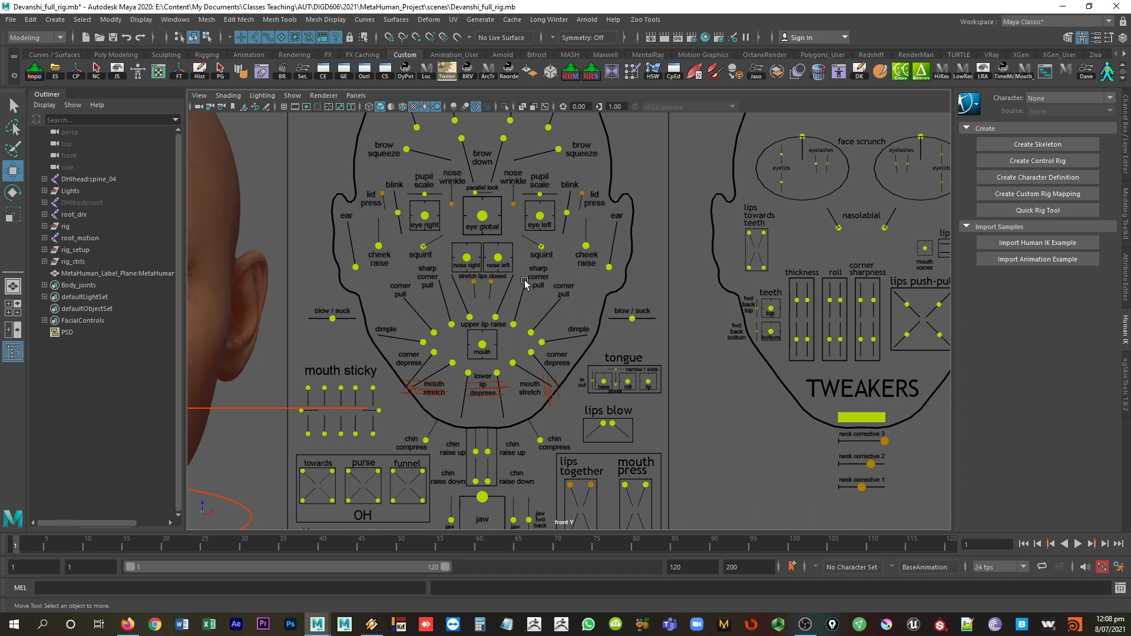
scroll("up", 3)
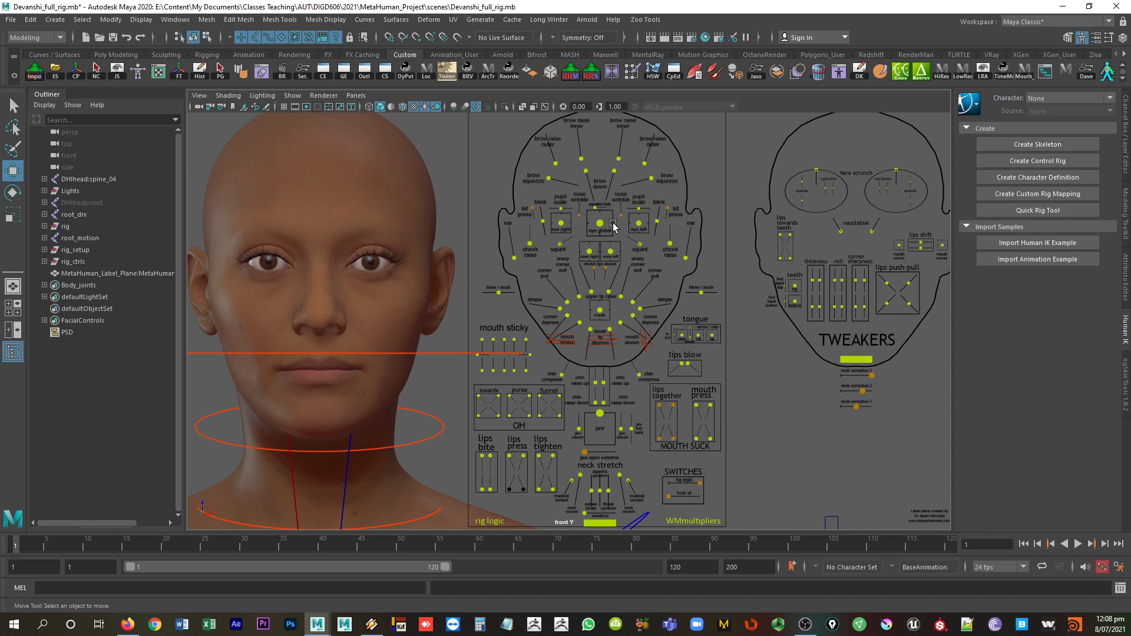
mouse_move(499, 262)
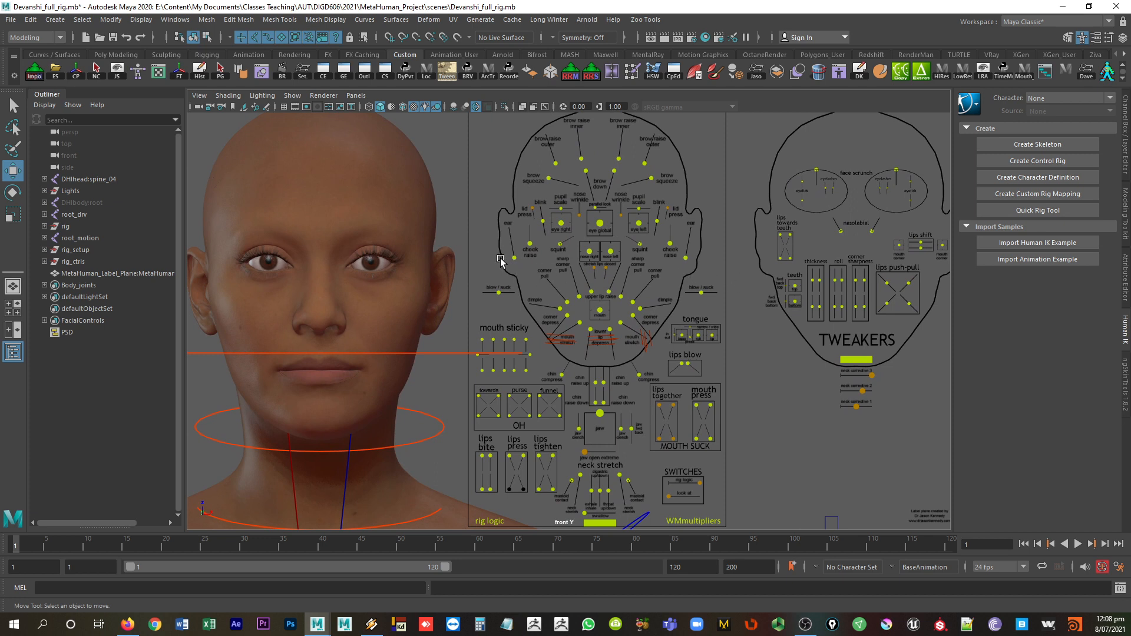
mouse_move(499, 262)
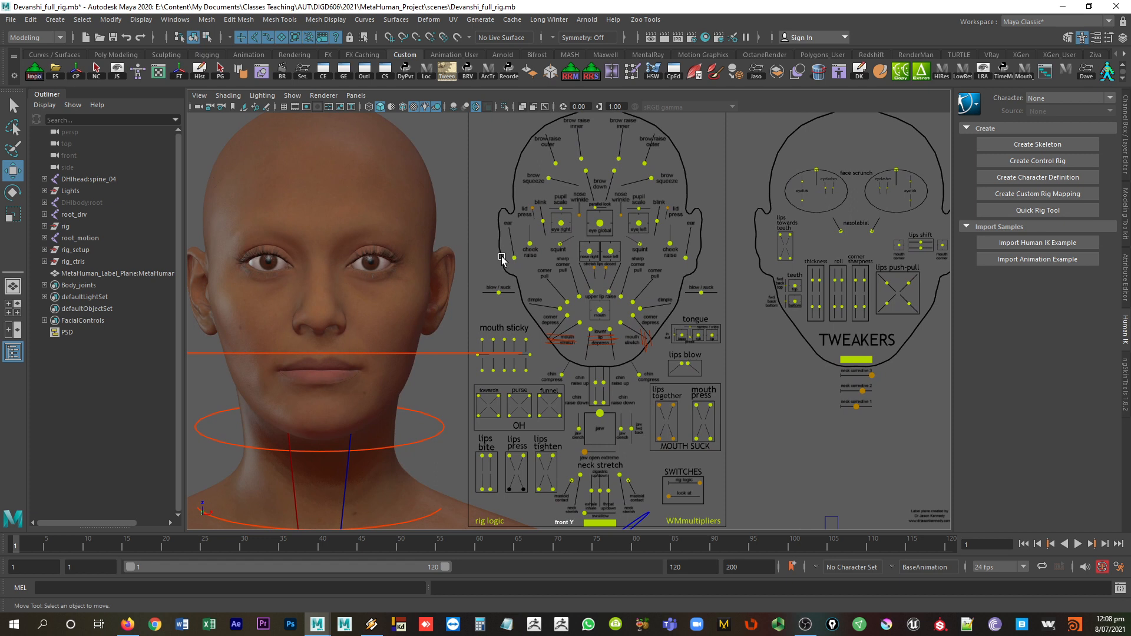
mouse_move(530, 268)
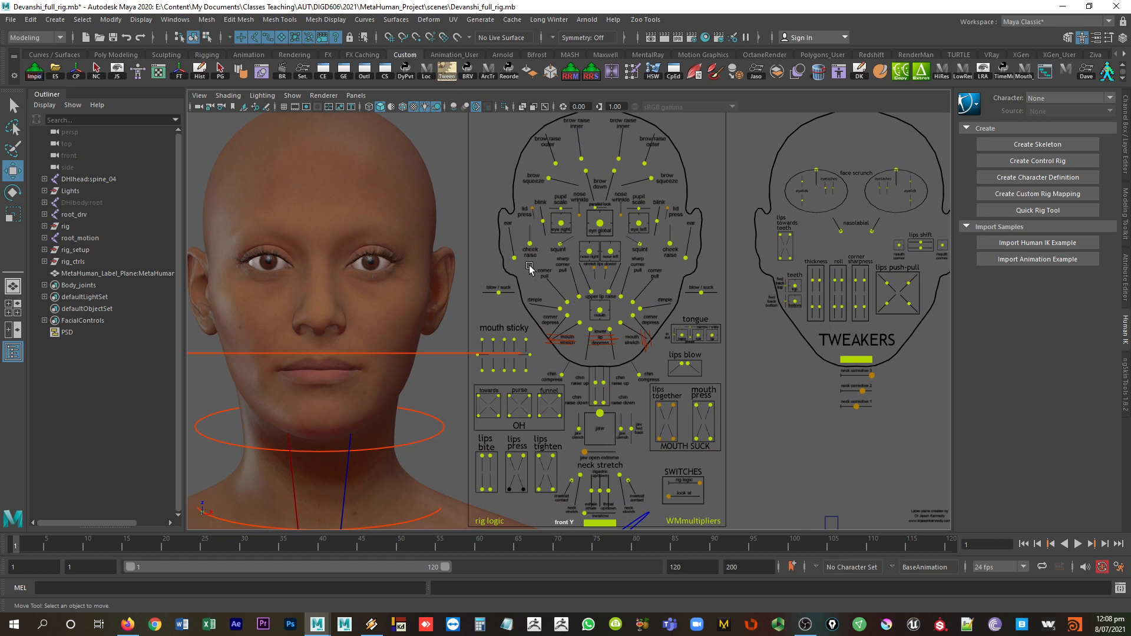
left_click(355, 95)
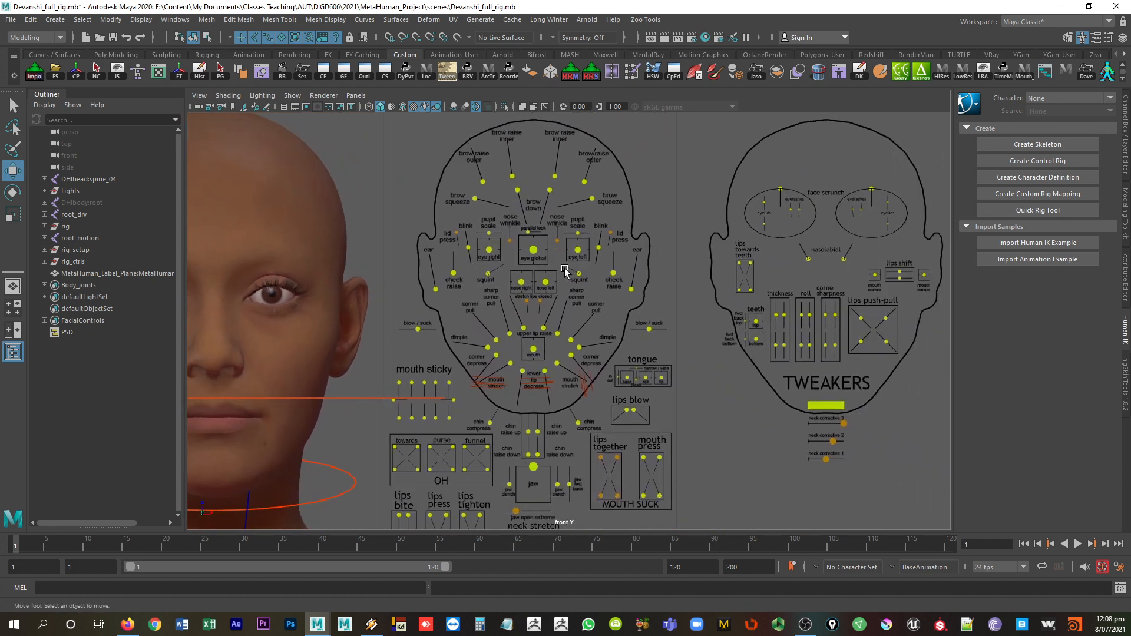
mouse_move(523, 307)
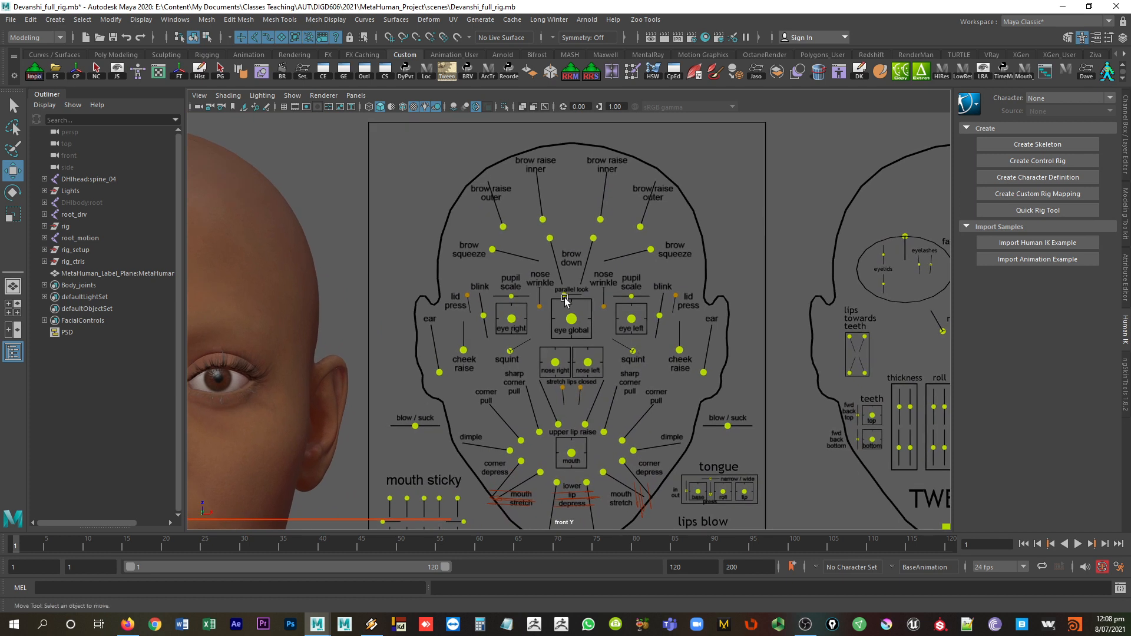
scroll("down", 3)
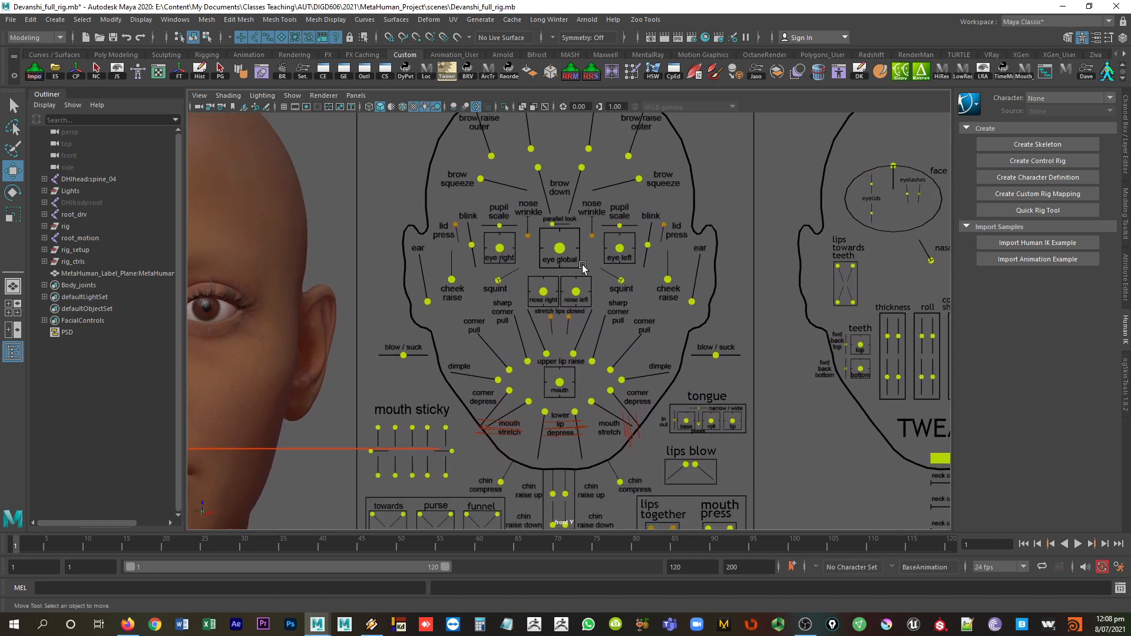
mouse_move(534, 333)
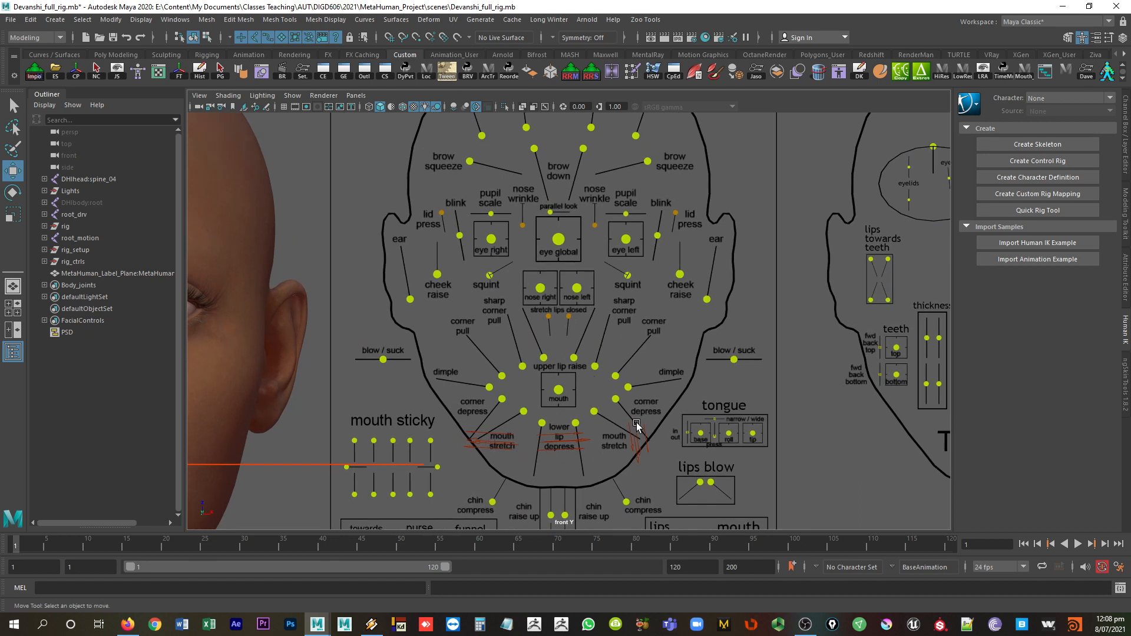
left_click(292, 96)
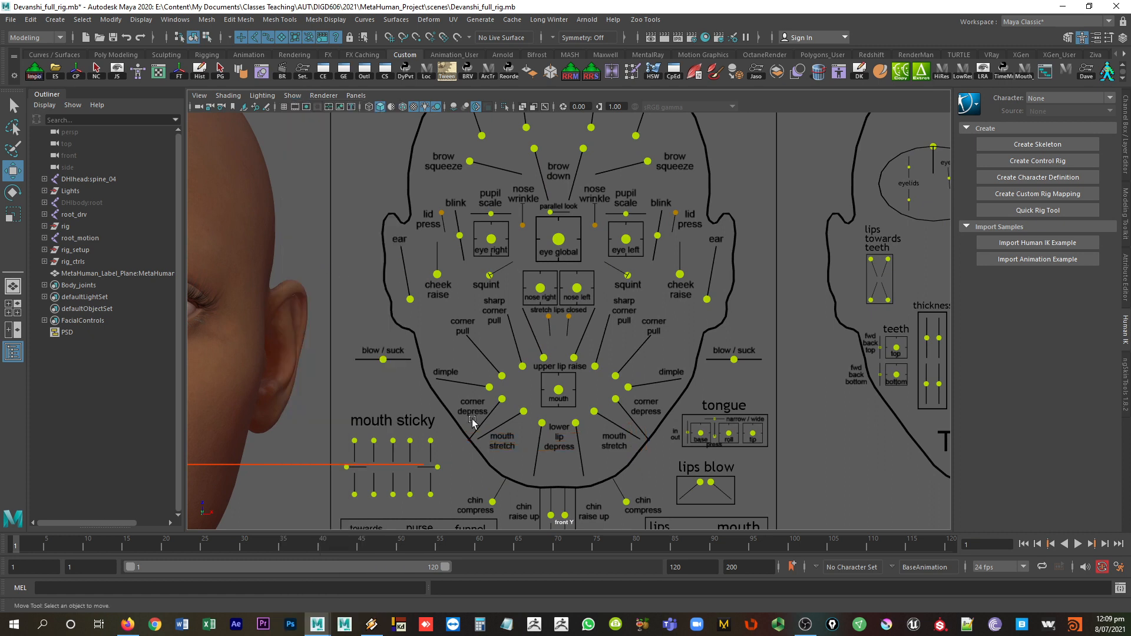
mouse_move(781, 379)
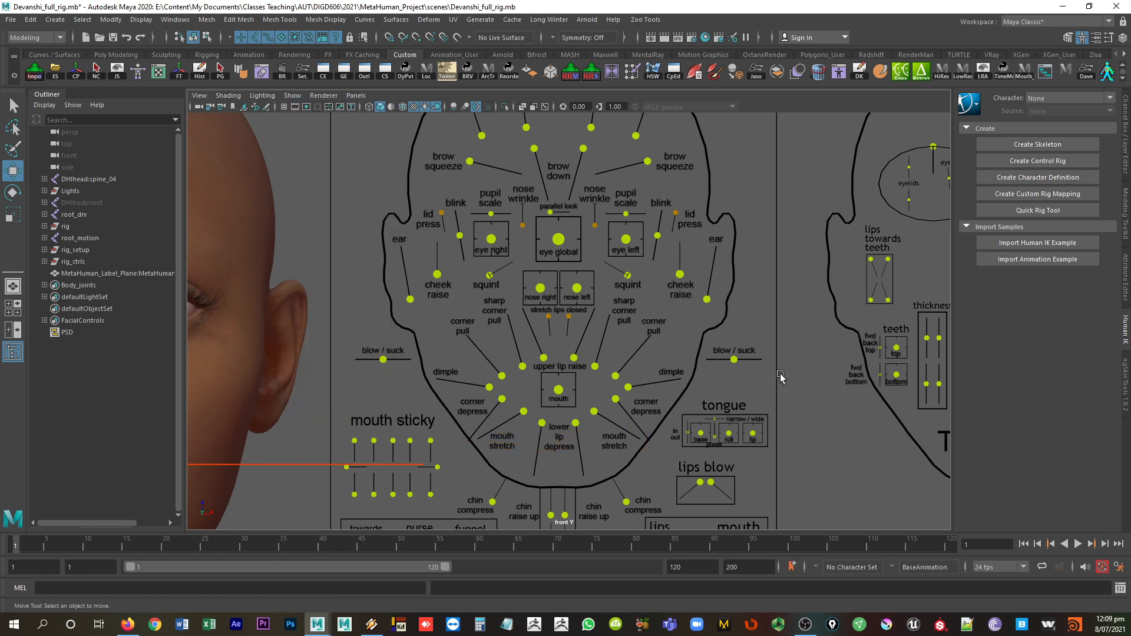
mouse_move(639, 372)
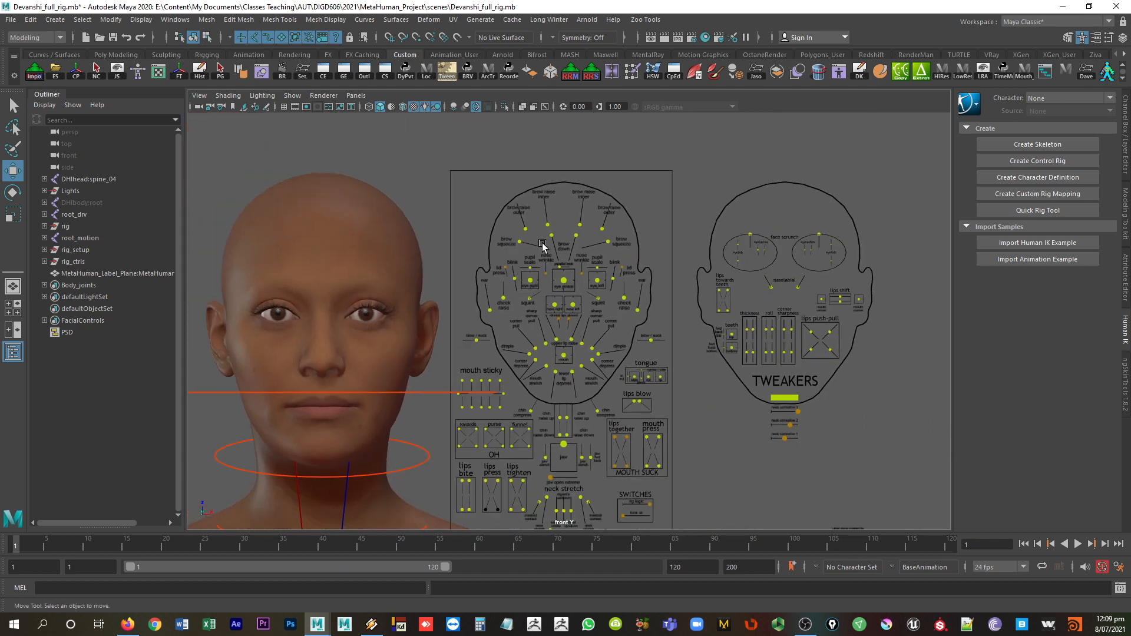
mouse_move(590, 284)
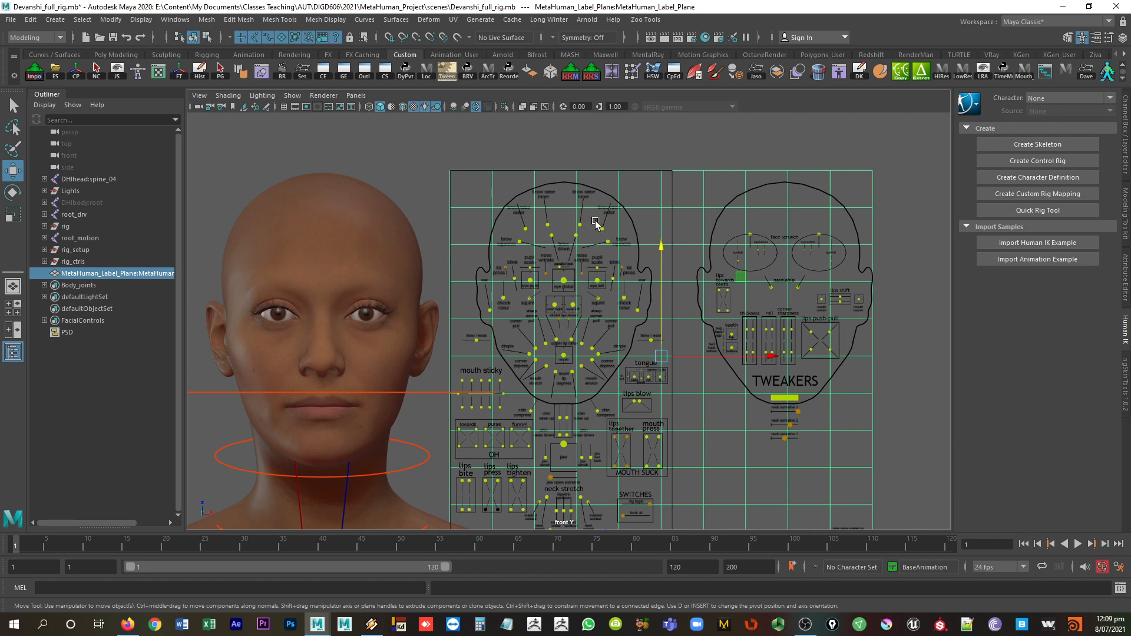
mouse_move(496, 172)
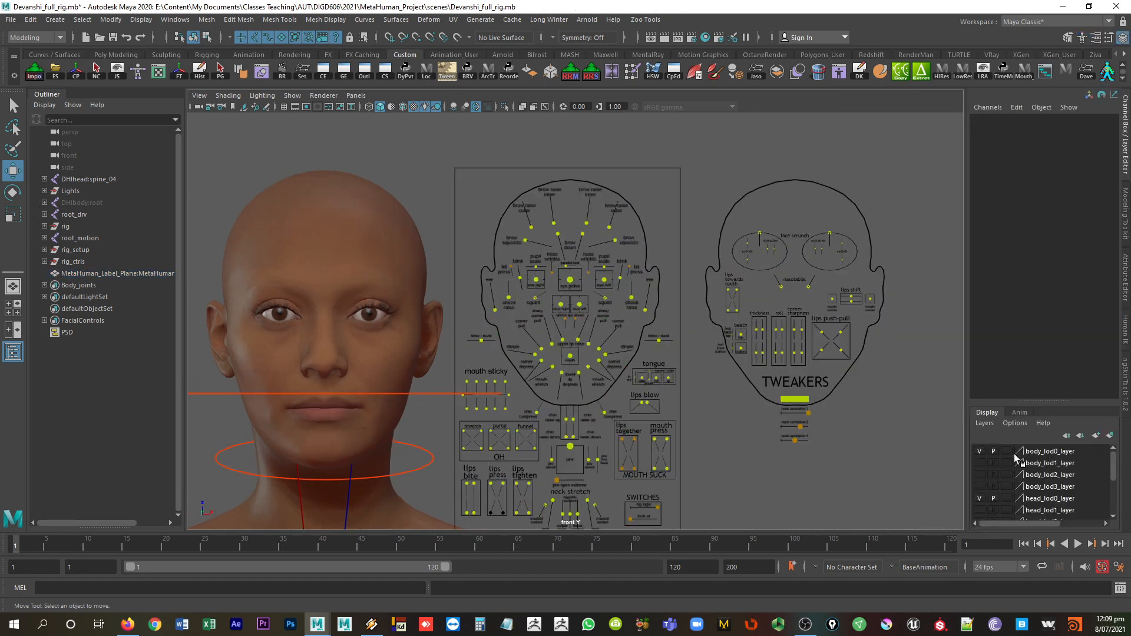
Set the MetaHuman_Label_Plane display layer to R (Reference) so the labels can't be selected.
scroll("down", 3)
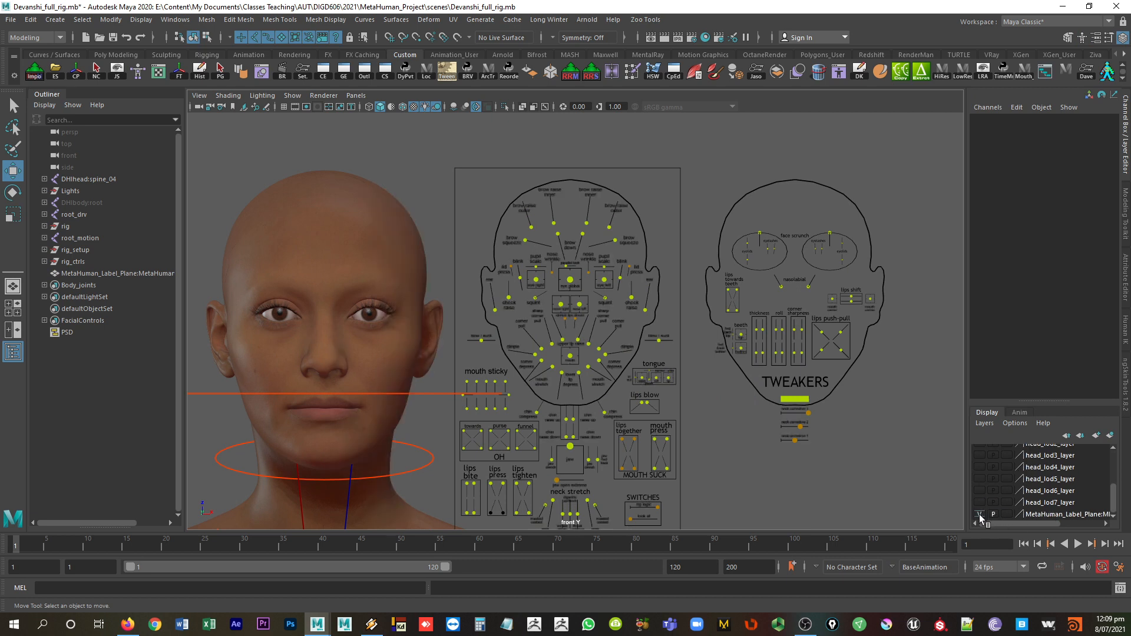
left_click(979, 513)
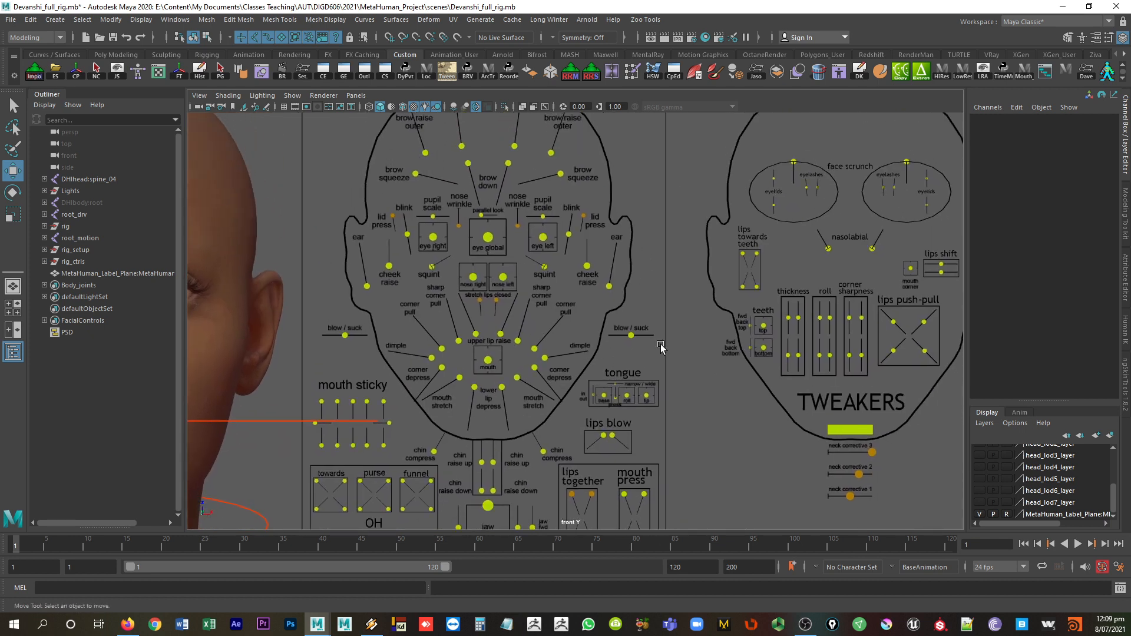
mouse_move(660, 326)
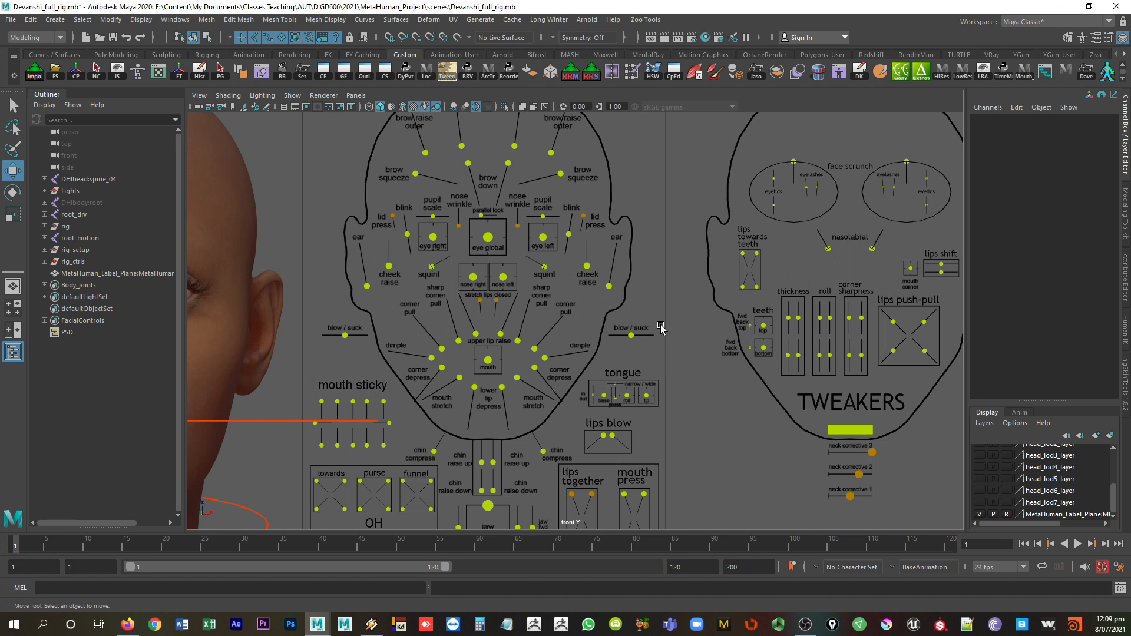
mouse_move(616, 259)
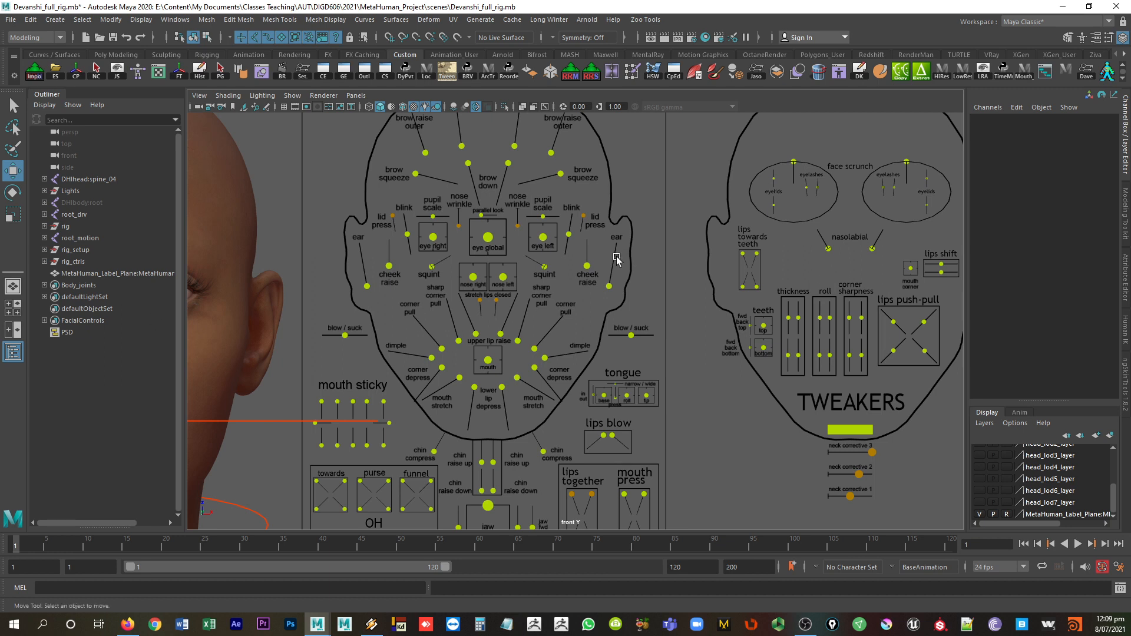
mouse_move(612, 261)
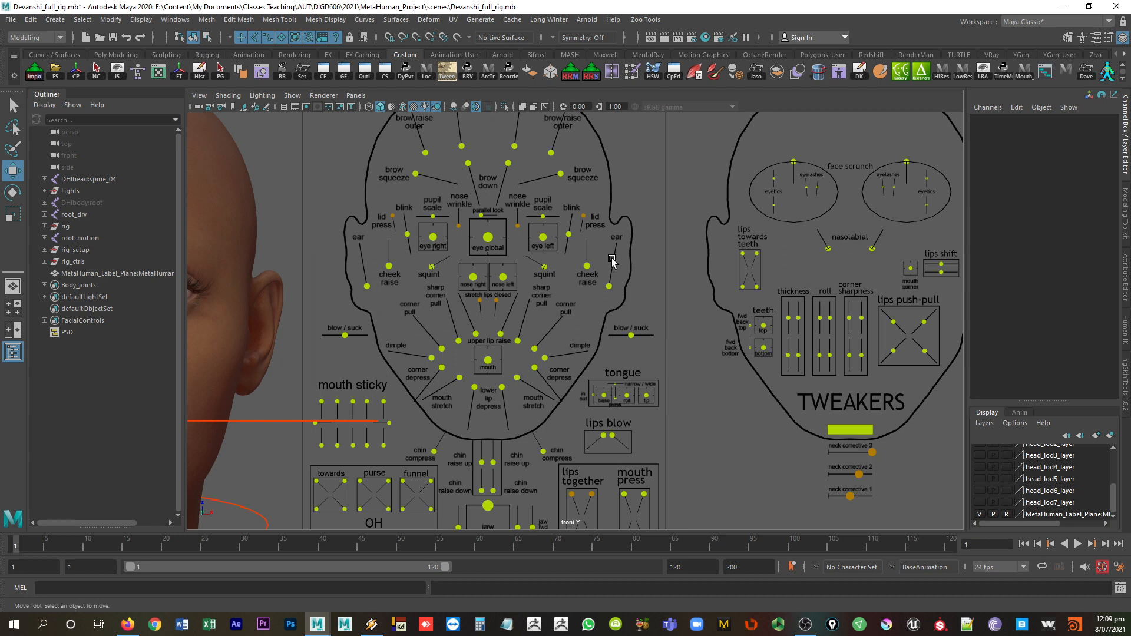